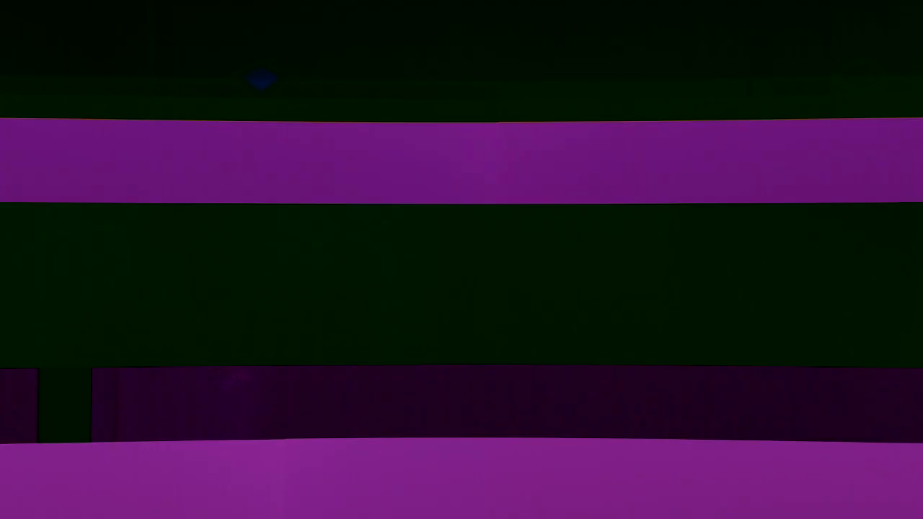
{"action": "scroll", "scroll_direction": "down", "scroll_amount": 3}
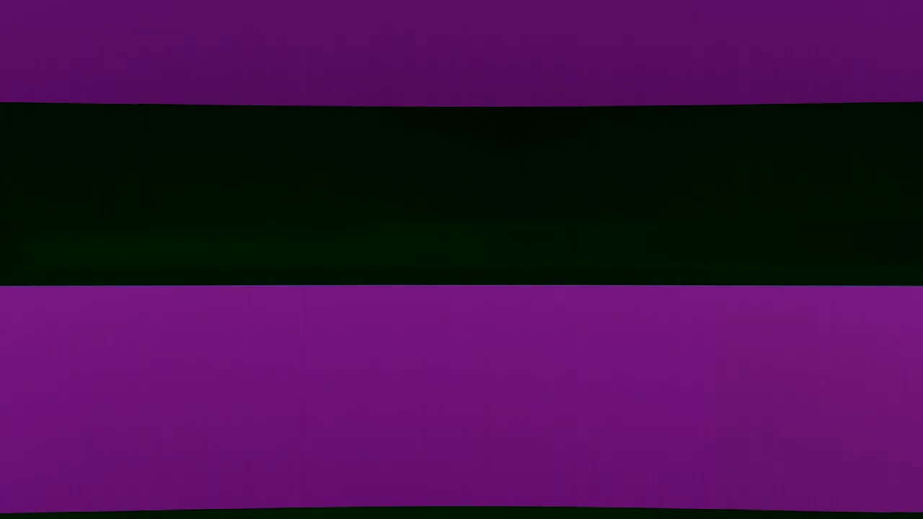
{"action": "scroll", "scroll_direction": "up", "scroll_amount": 3}
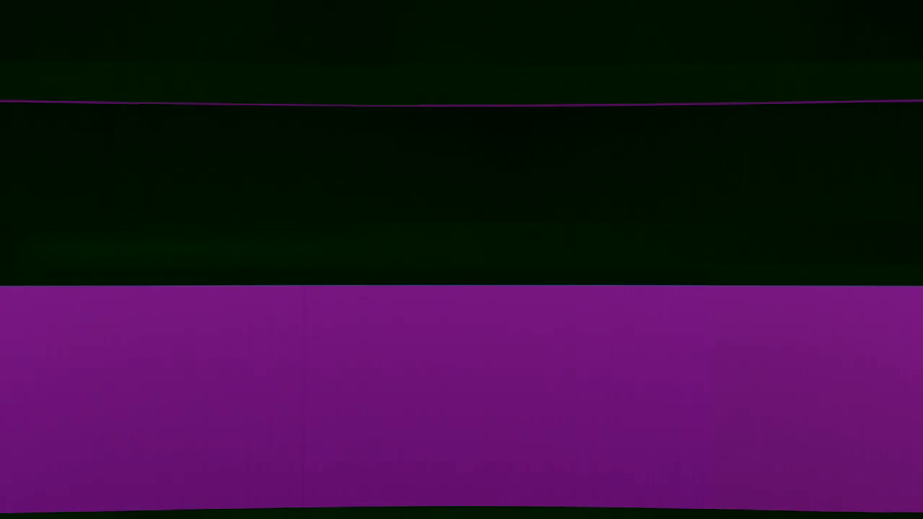